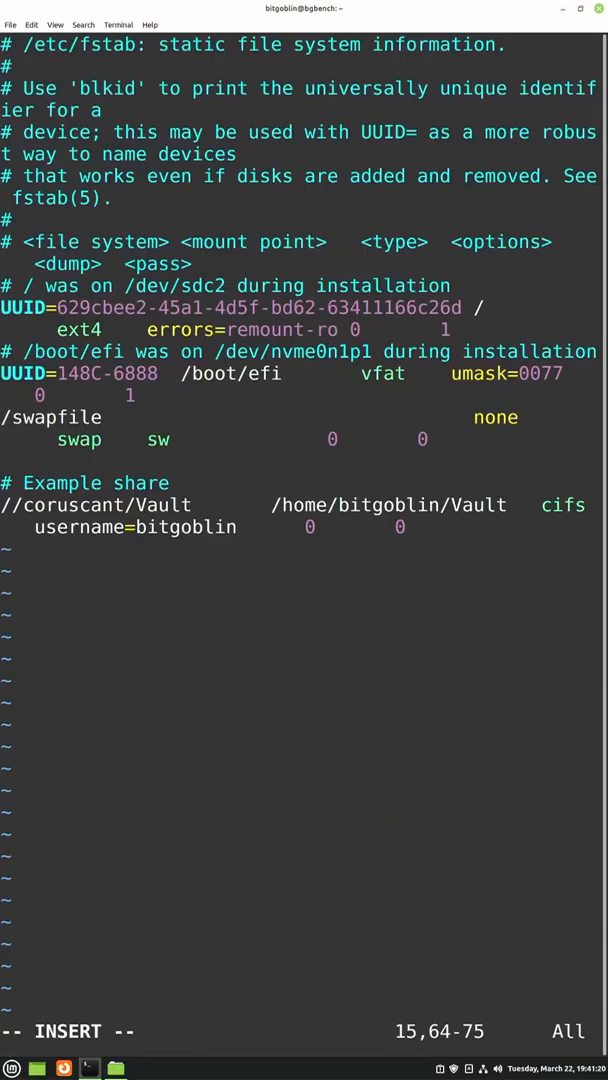
Append ',noserverino' to the Vault fstab entry, then open the Vault share's settings in Unraid
{"action": "type", "text": ",nos"}
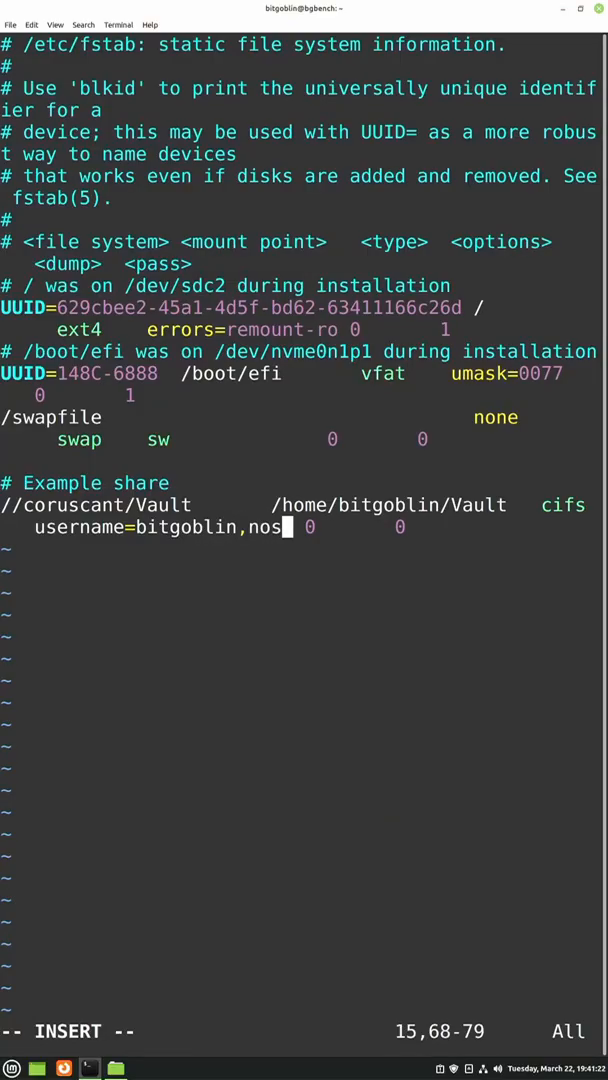
{"action": "type", "text": "erverino"}
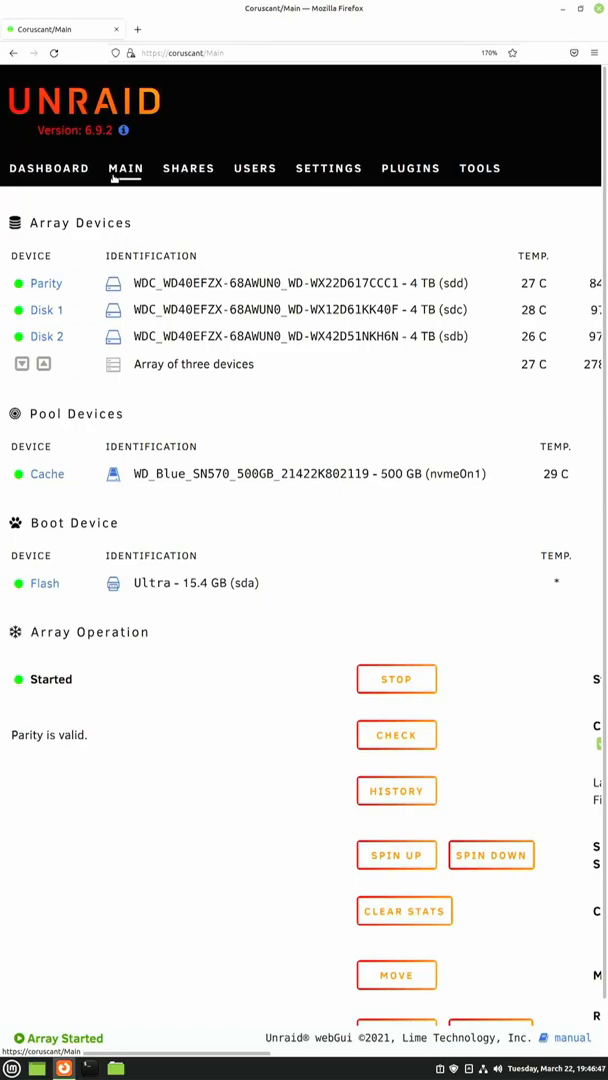
{"action": "mouse_move", "coordinate": [188, 168]}
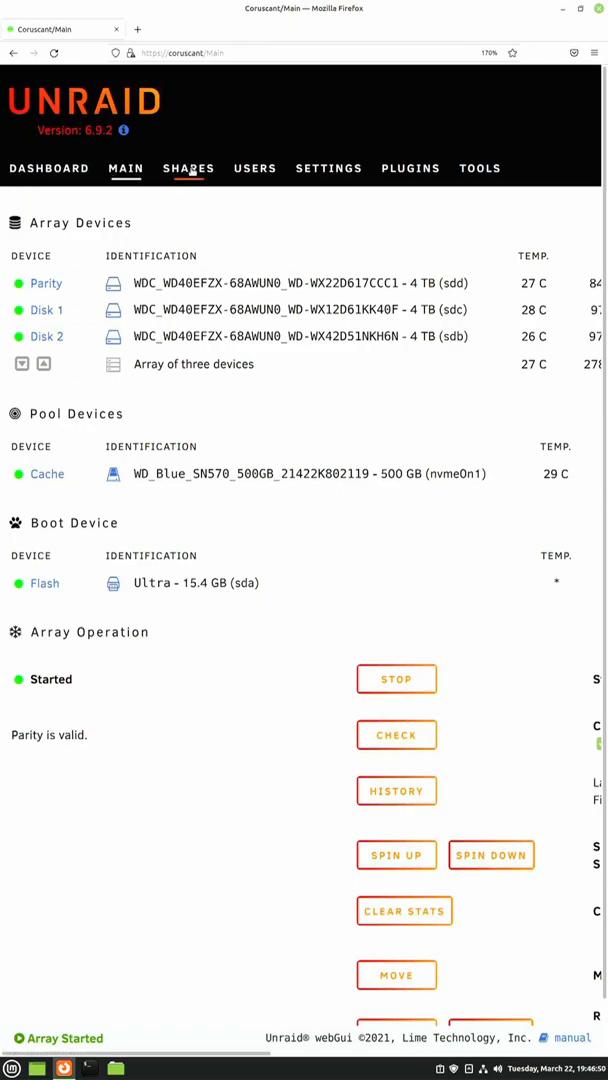
{"action": "left_click", "coordinate": [188, 168]}
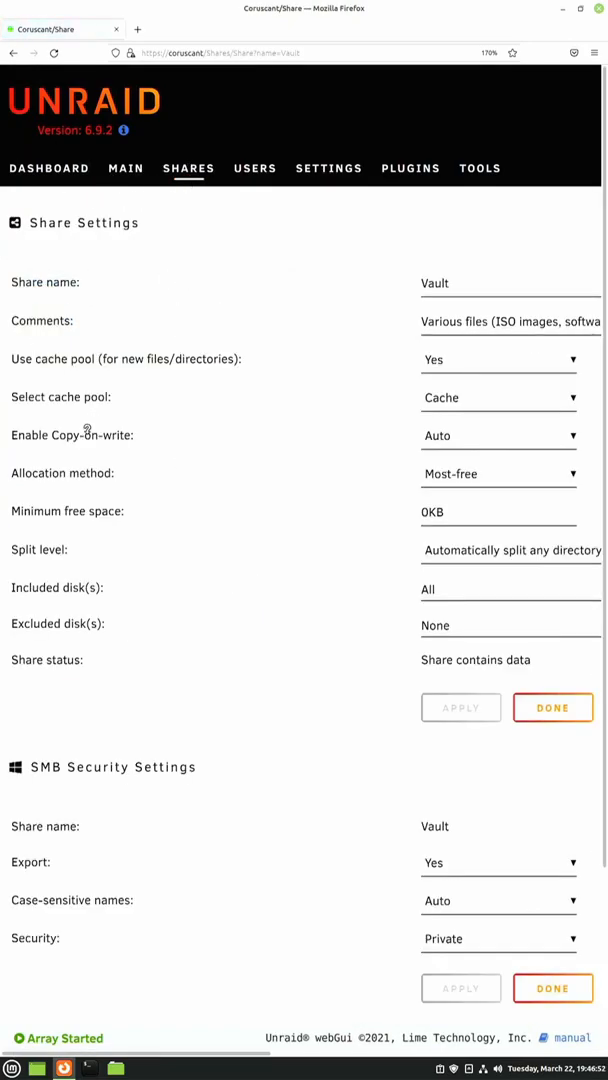
{"action": "left_click", "coordinate": [498, 359]}
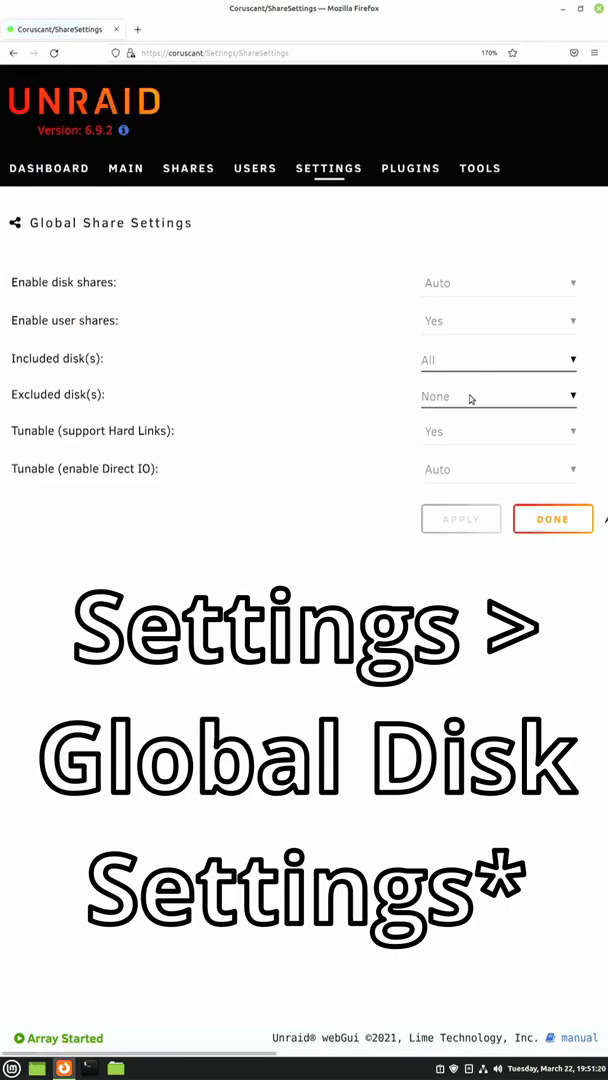
{"action": "mouse_move", "coordinate": [470, 443]}
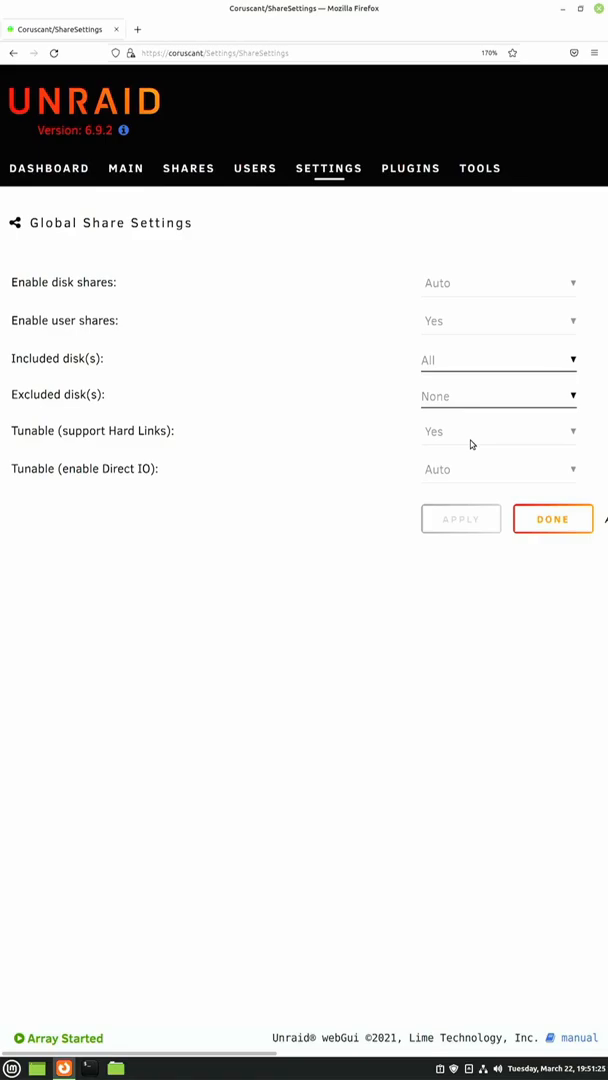
Leave the share settings unchanged and return to the Coruscant server dashboard
{"action": "left_click", "coordinate": [48, 167]}
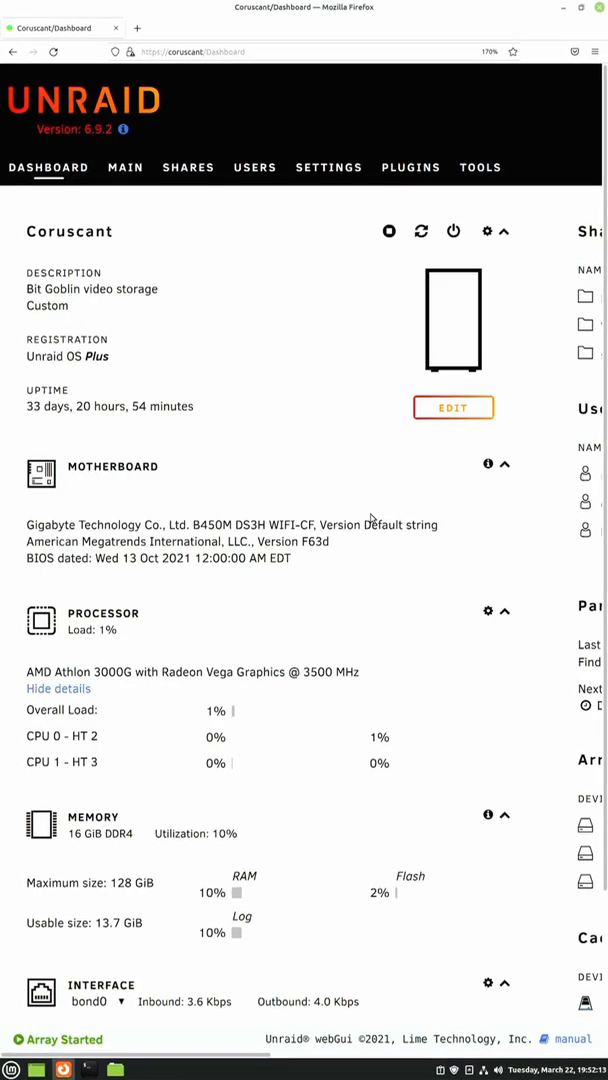